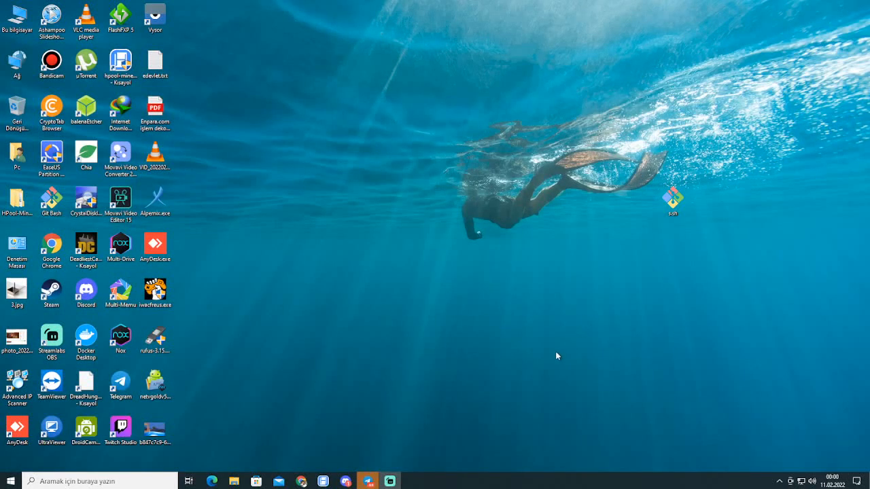
mouse_move(546, 359)
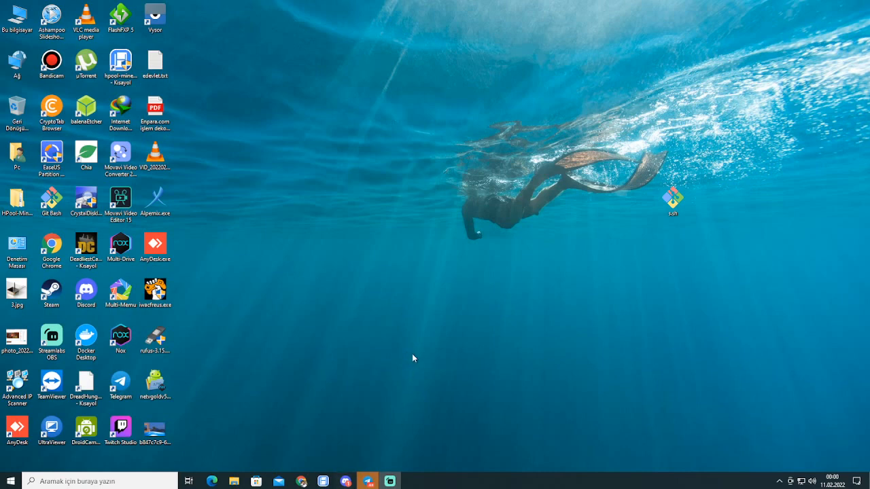
mouse_move(373, 444)
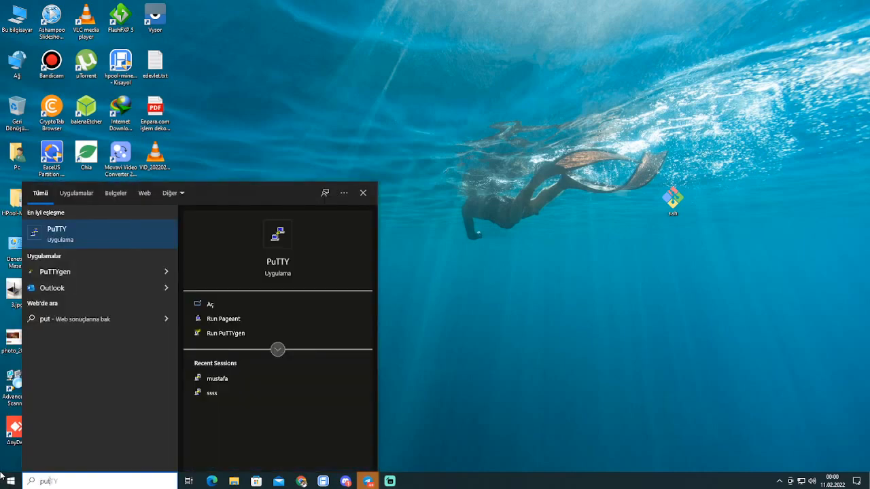
Step: Launch PuTTY from the Start search results to show its configuration window
left_click(57, 228)
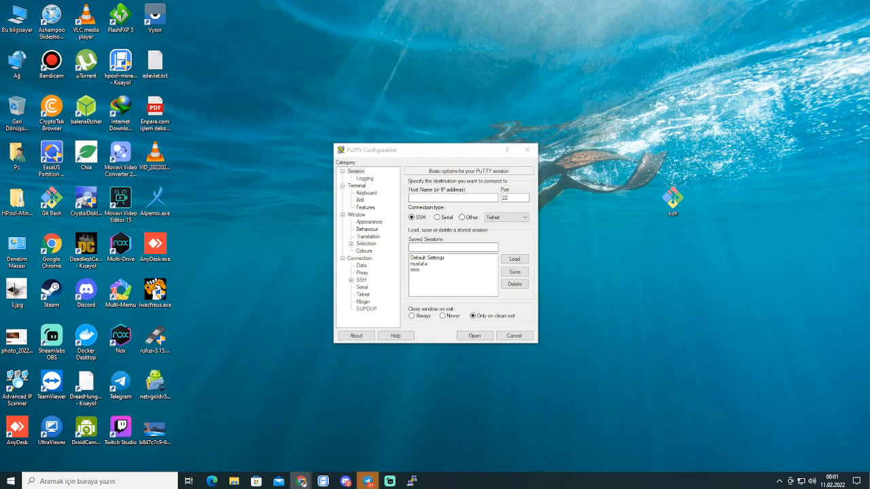
Step: Open an SSH connection to 46.1.171.213, accept the host key and submit the admin password
type("46.1.171.213")
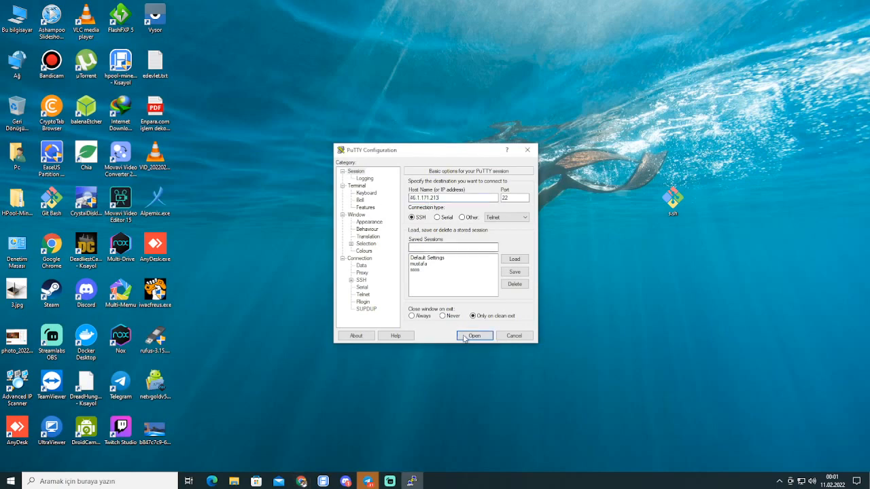
left_click(475, 334)
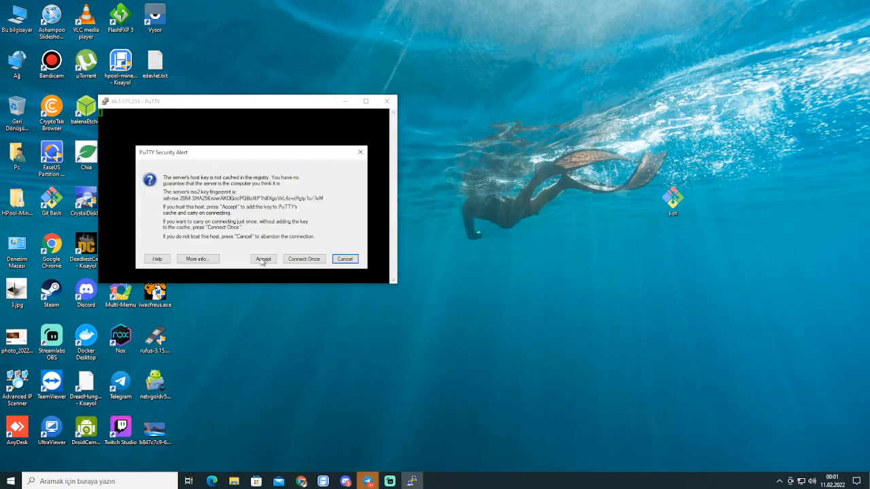
left_click(264, 258)
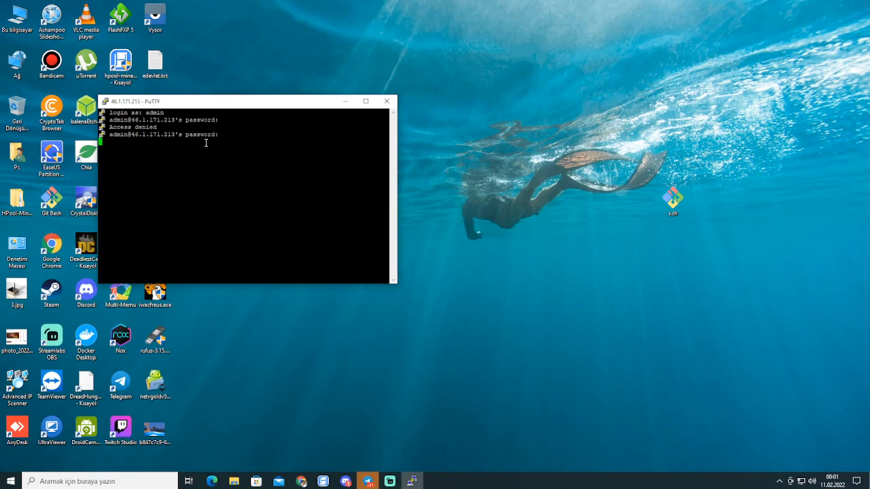
key("Return")
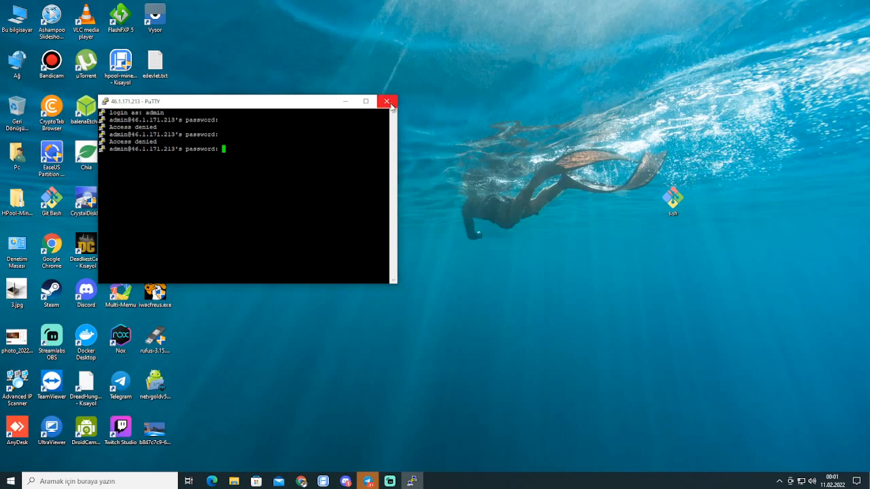
mouse_move(388, 100)
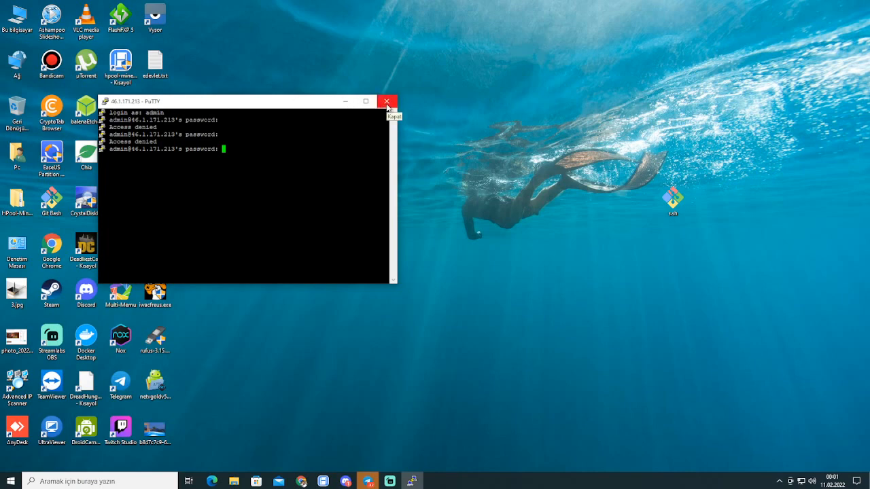
Step: Close the access-denied PuTTY session and confirm the exit
left_click(388, 101)
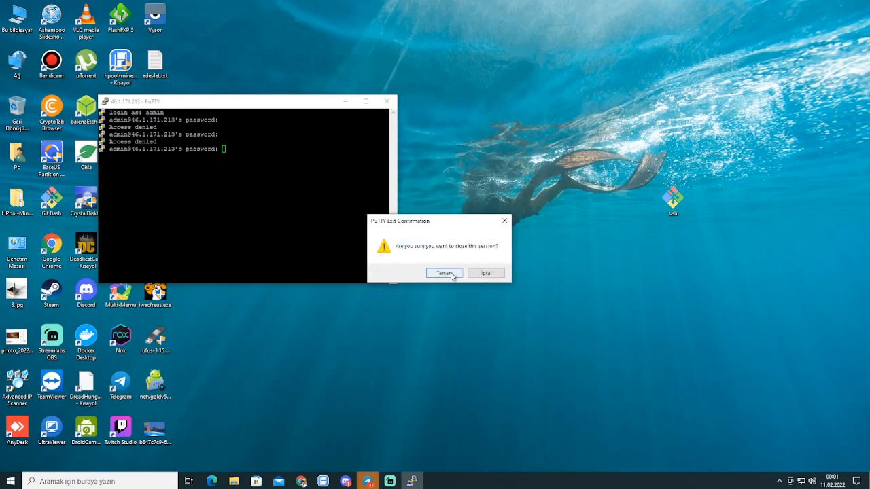
left_click(444, 272)
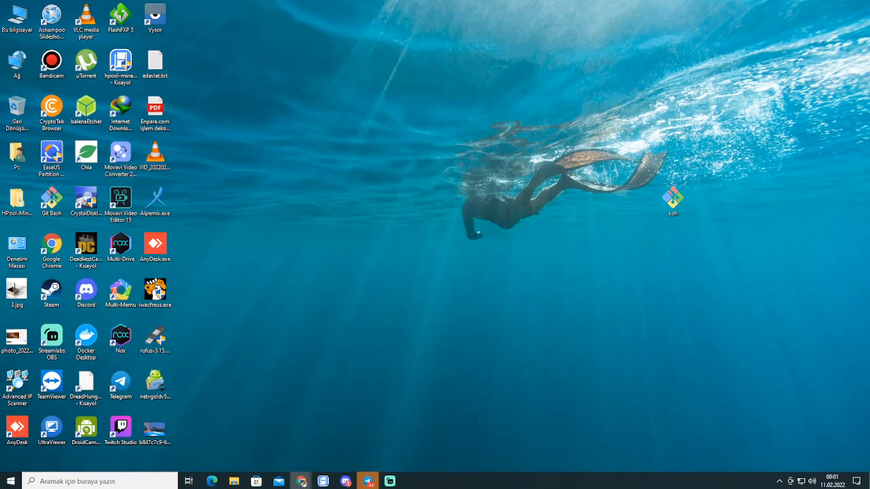
mouse_move(340, 423)
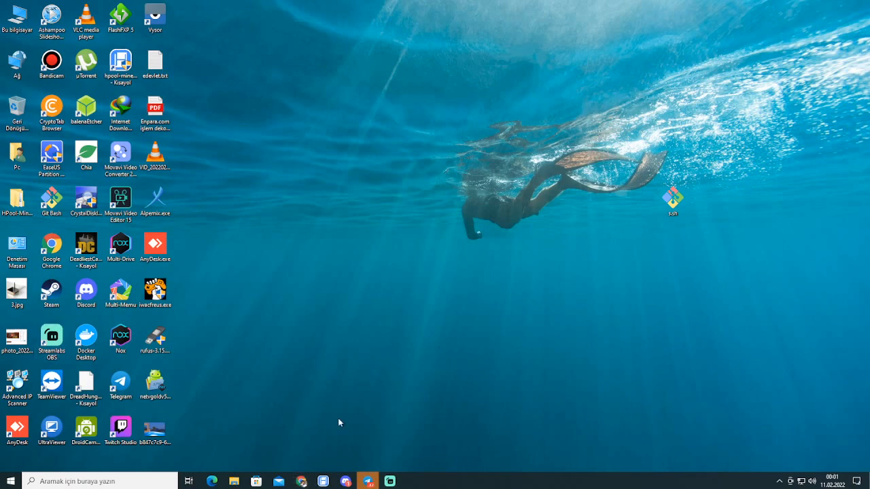
Step: Search the taskbar for 'cmd' to list Command Prompt as best match
type("cmd")
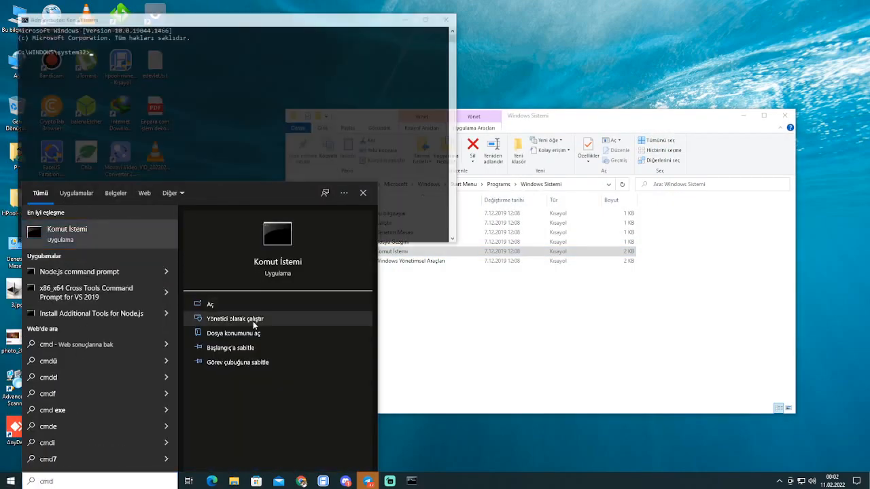
left_click(234, 318)
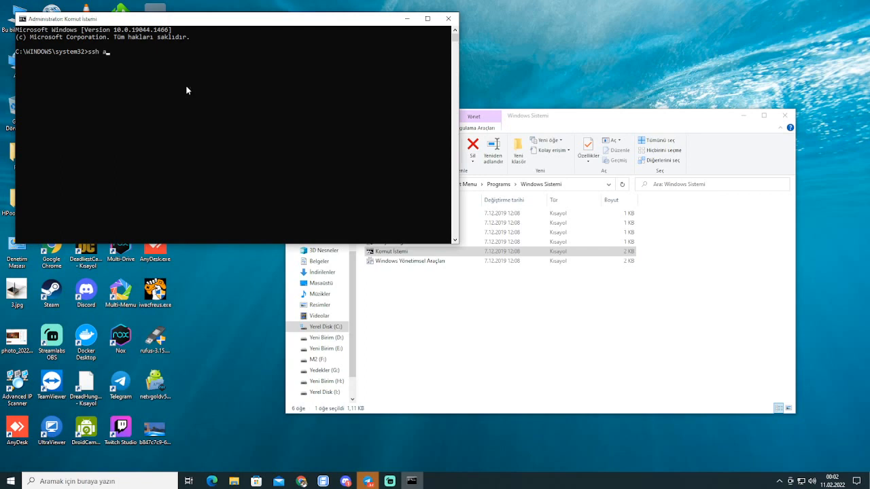
type("dmin@192.1")
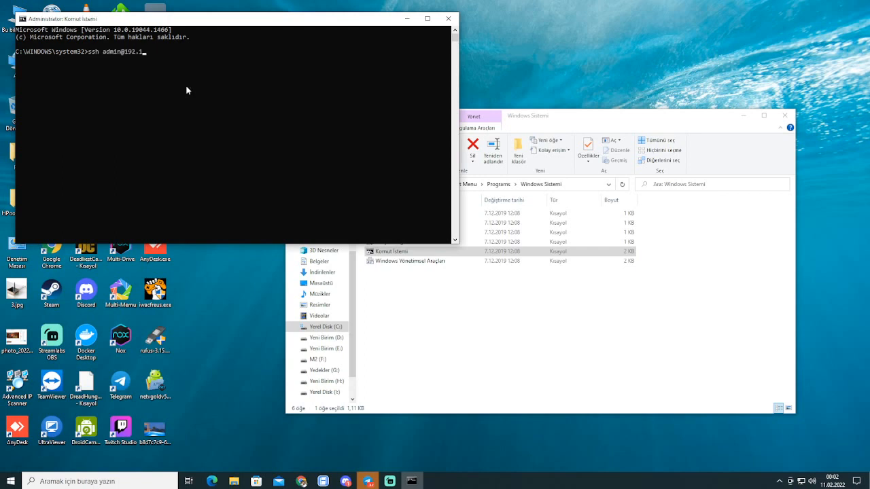
type("6")
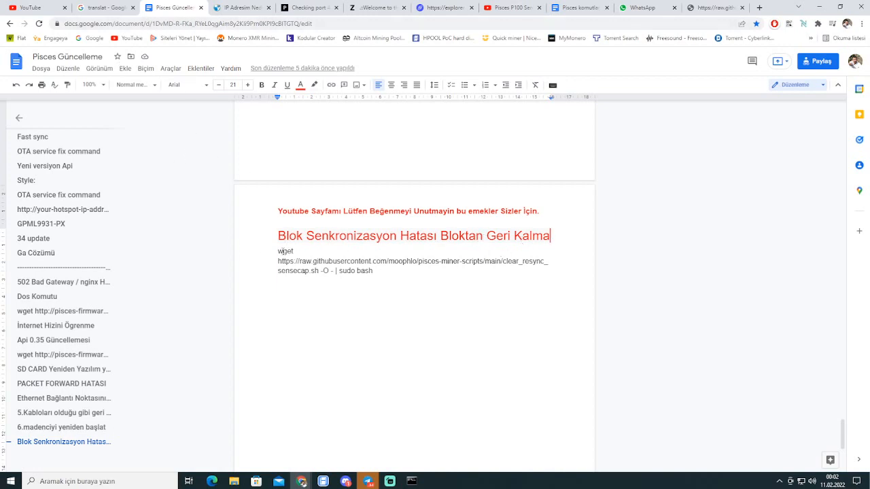
Step: Select and copy the wget resync command under the block sync error heading
left_click_drag(280, 250, 376, 271)
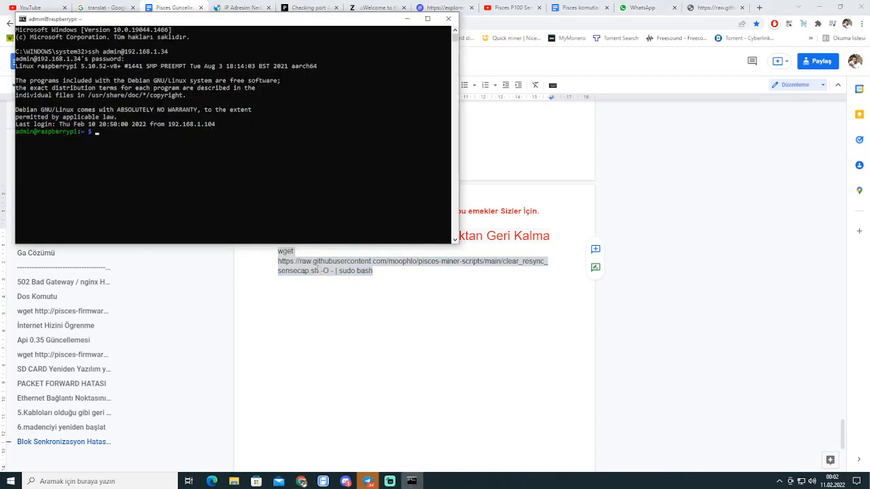
Step: Run the wget clear_resync_sensecap command piped to sudo bash on the Pi
type("wget https://raw.githubusercontent.com/moophlo/pisces-miner-scripts/main/clear_resync_sensecap.sh -O - | sudo bash")
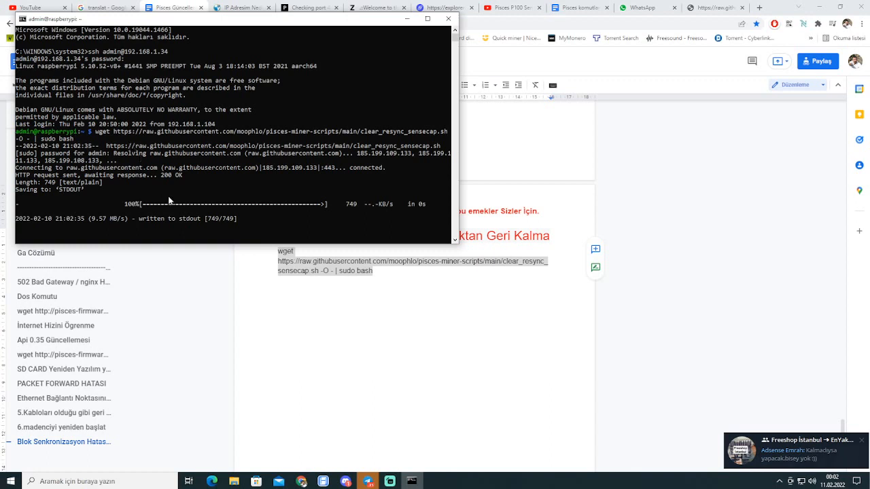
mouse_move(78, 229)
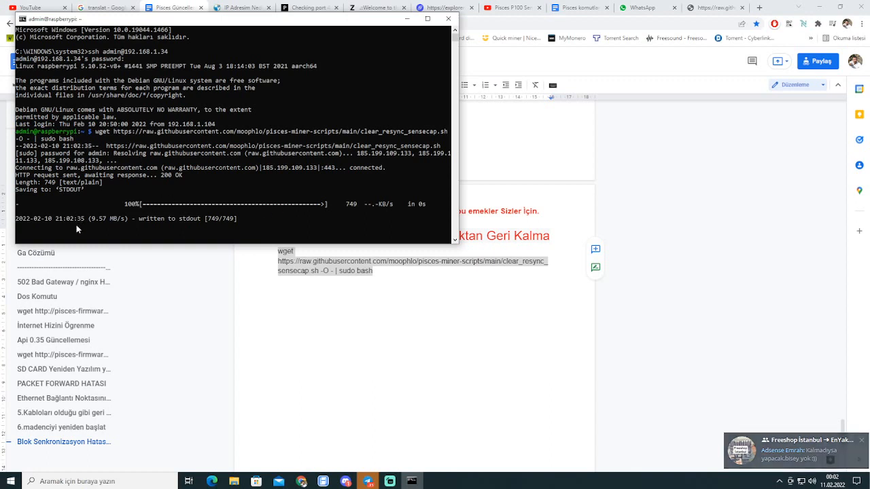
mouse_move(288, 226)
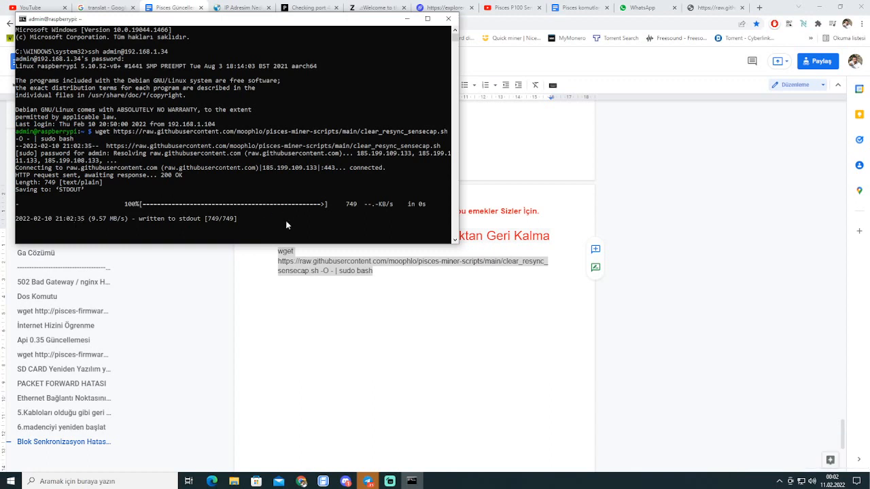